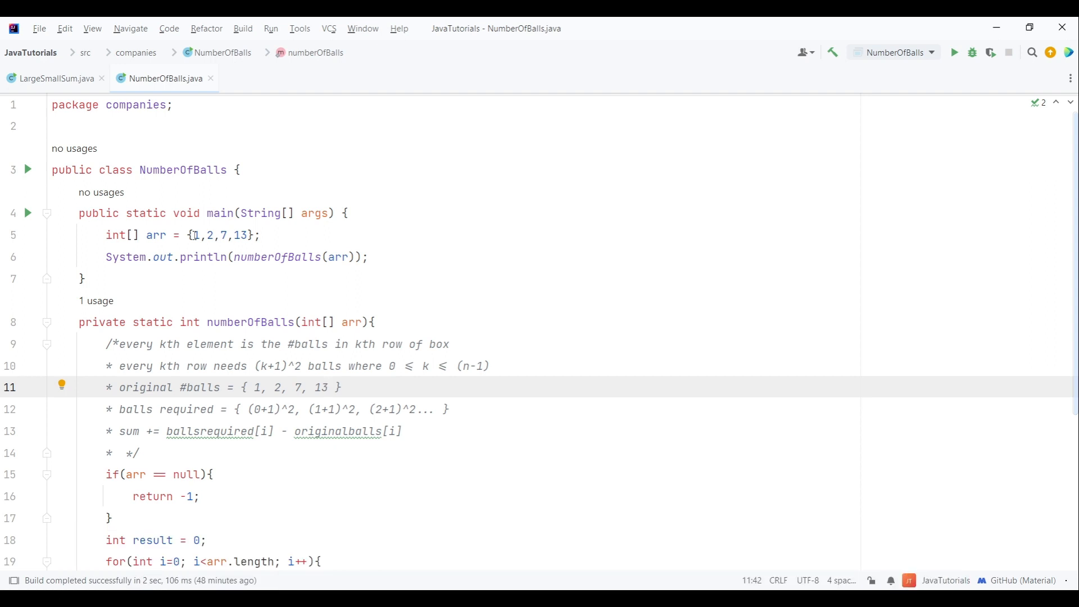
Walk through the NumberOfBalls source and scroll through the numberOfBalls method
{"action": "left_click", "coordinate": [254, 235]}
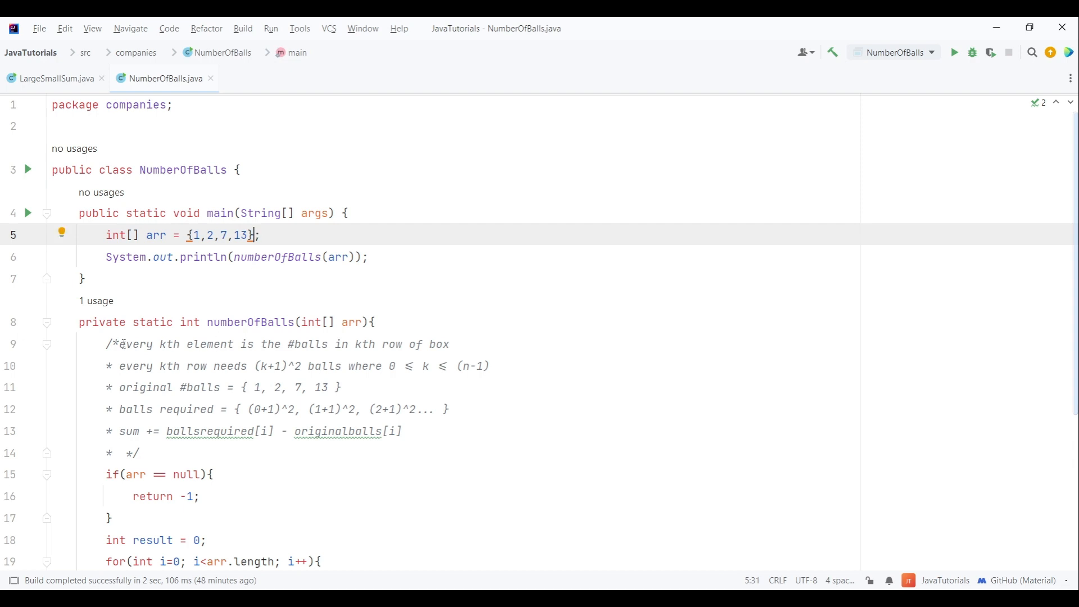
{"action": "double_click", "coordinate": [169, 344]}
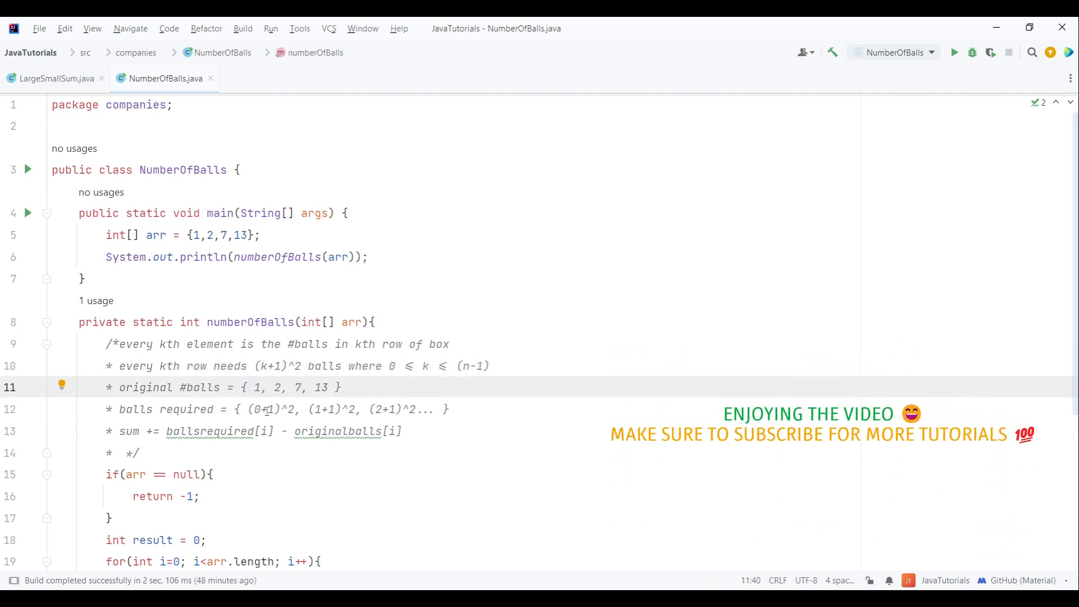
{"action": "left_click", "coordinate": [260, 409]}
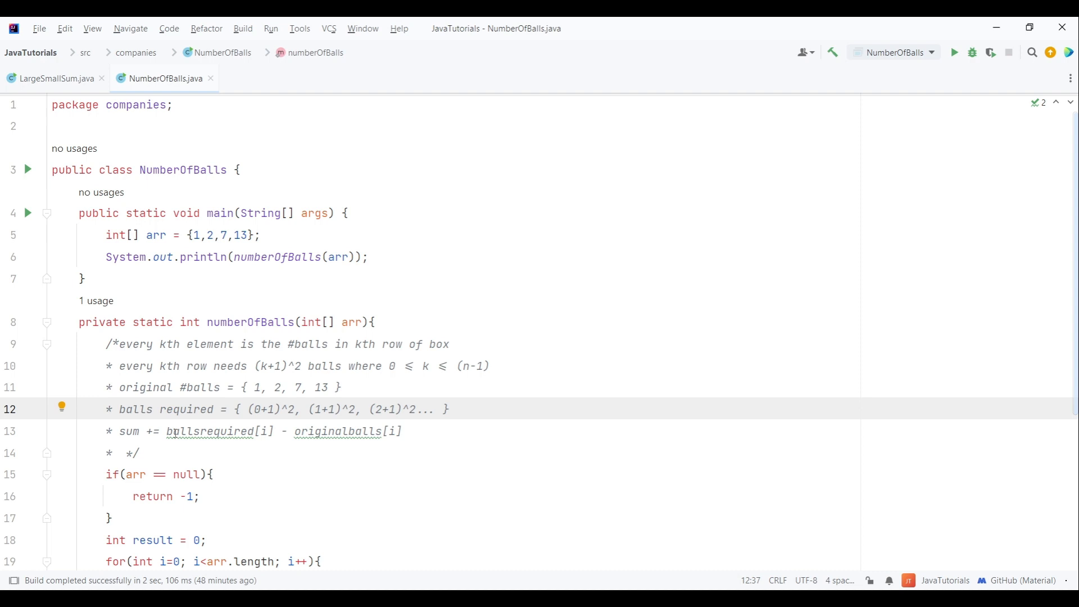
{"action": "double_click", "coordinate": [207, 431]}
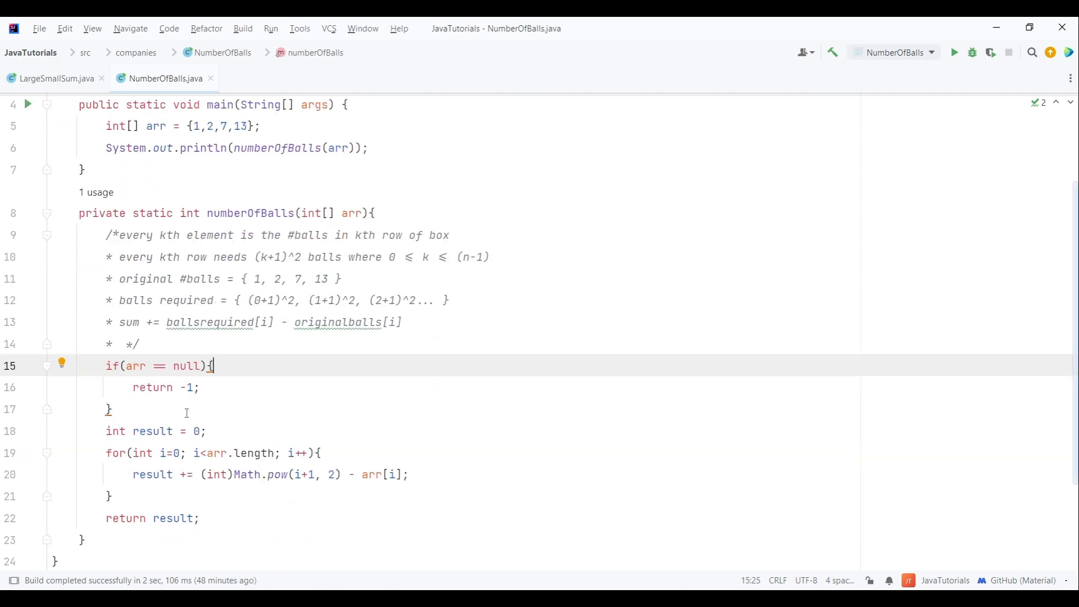
{"action": "mouse_move", "coordinate": [155, 416]}
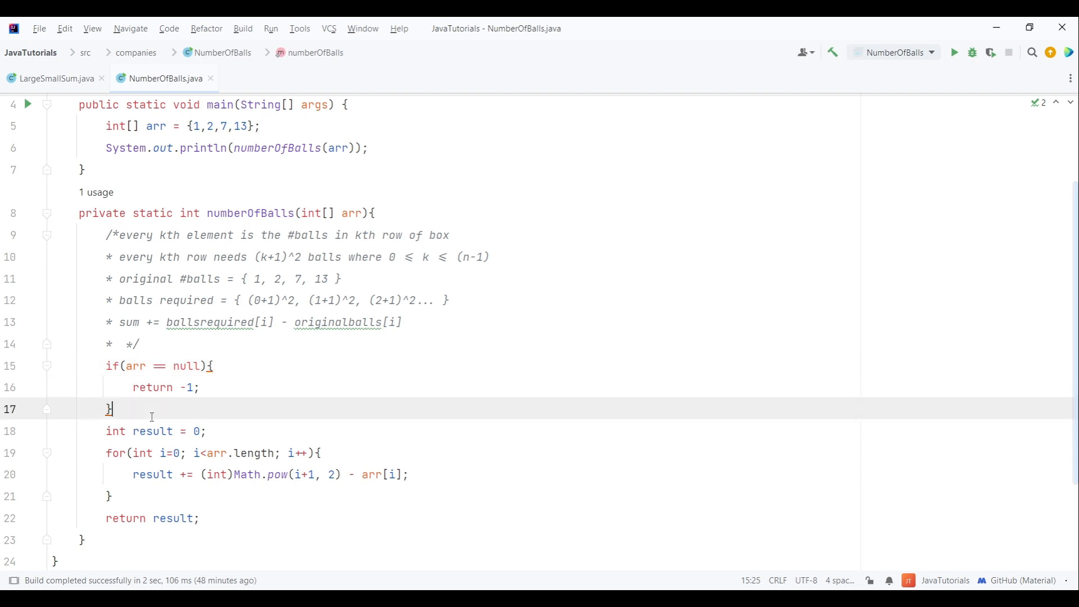
{"action": "scroll", "scroll_direction": "down", "scroll_amount": 3}
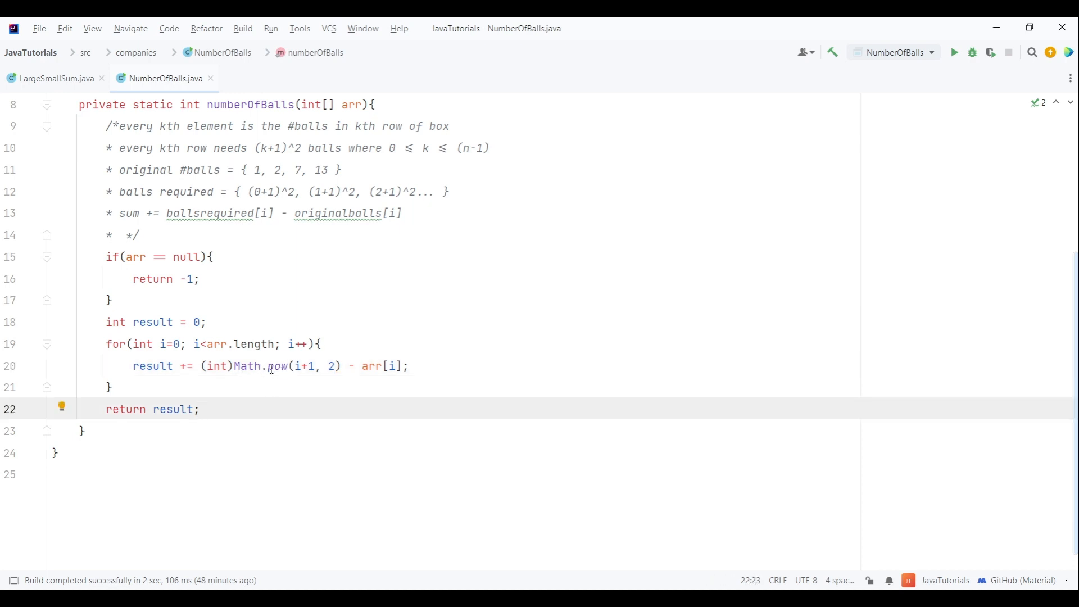
{"action": "mouse_move", "coordinate": [353, 282]}
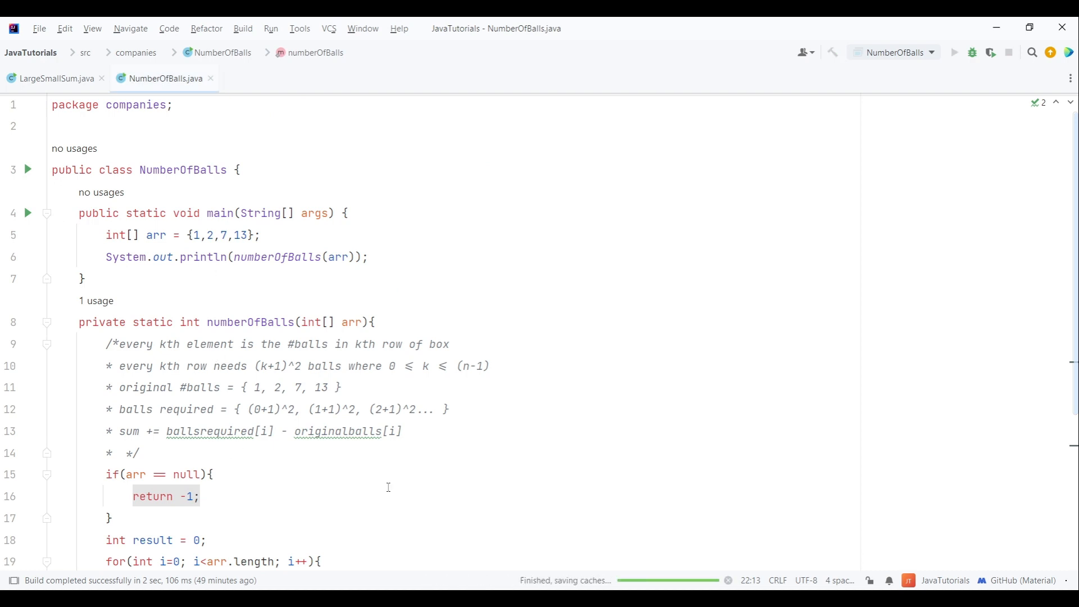
Run NumberOfBalls so its computed result prints in the Run panel with exit code 0
{"action": "left_click", "coordinate": [955, 51]}
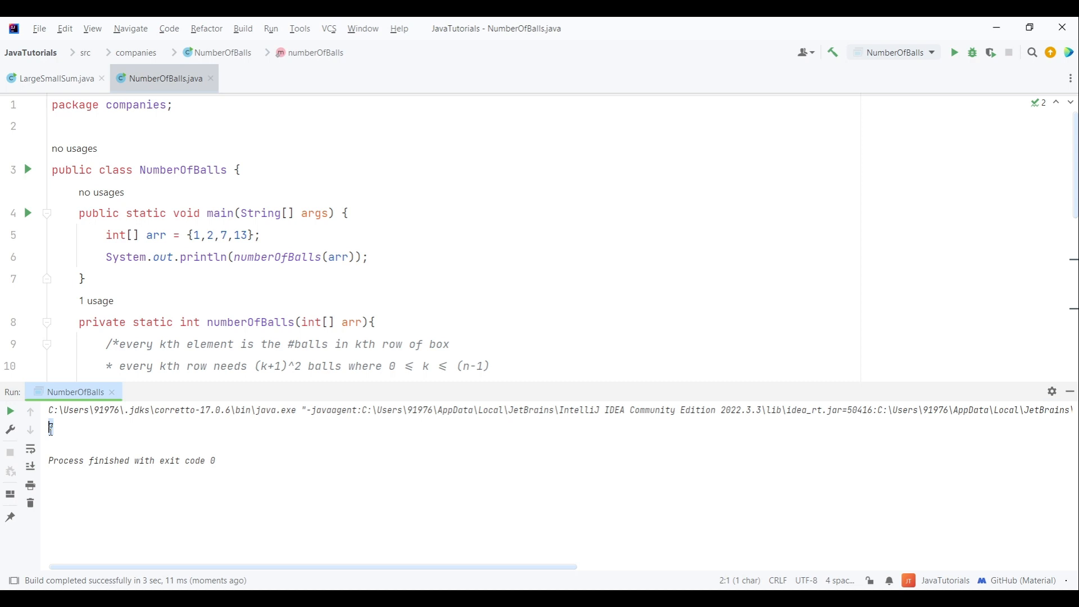